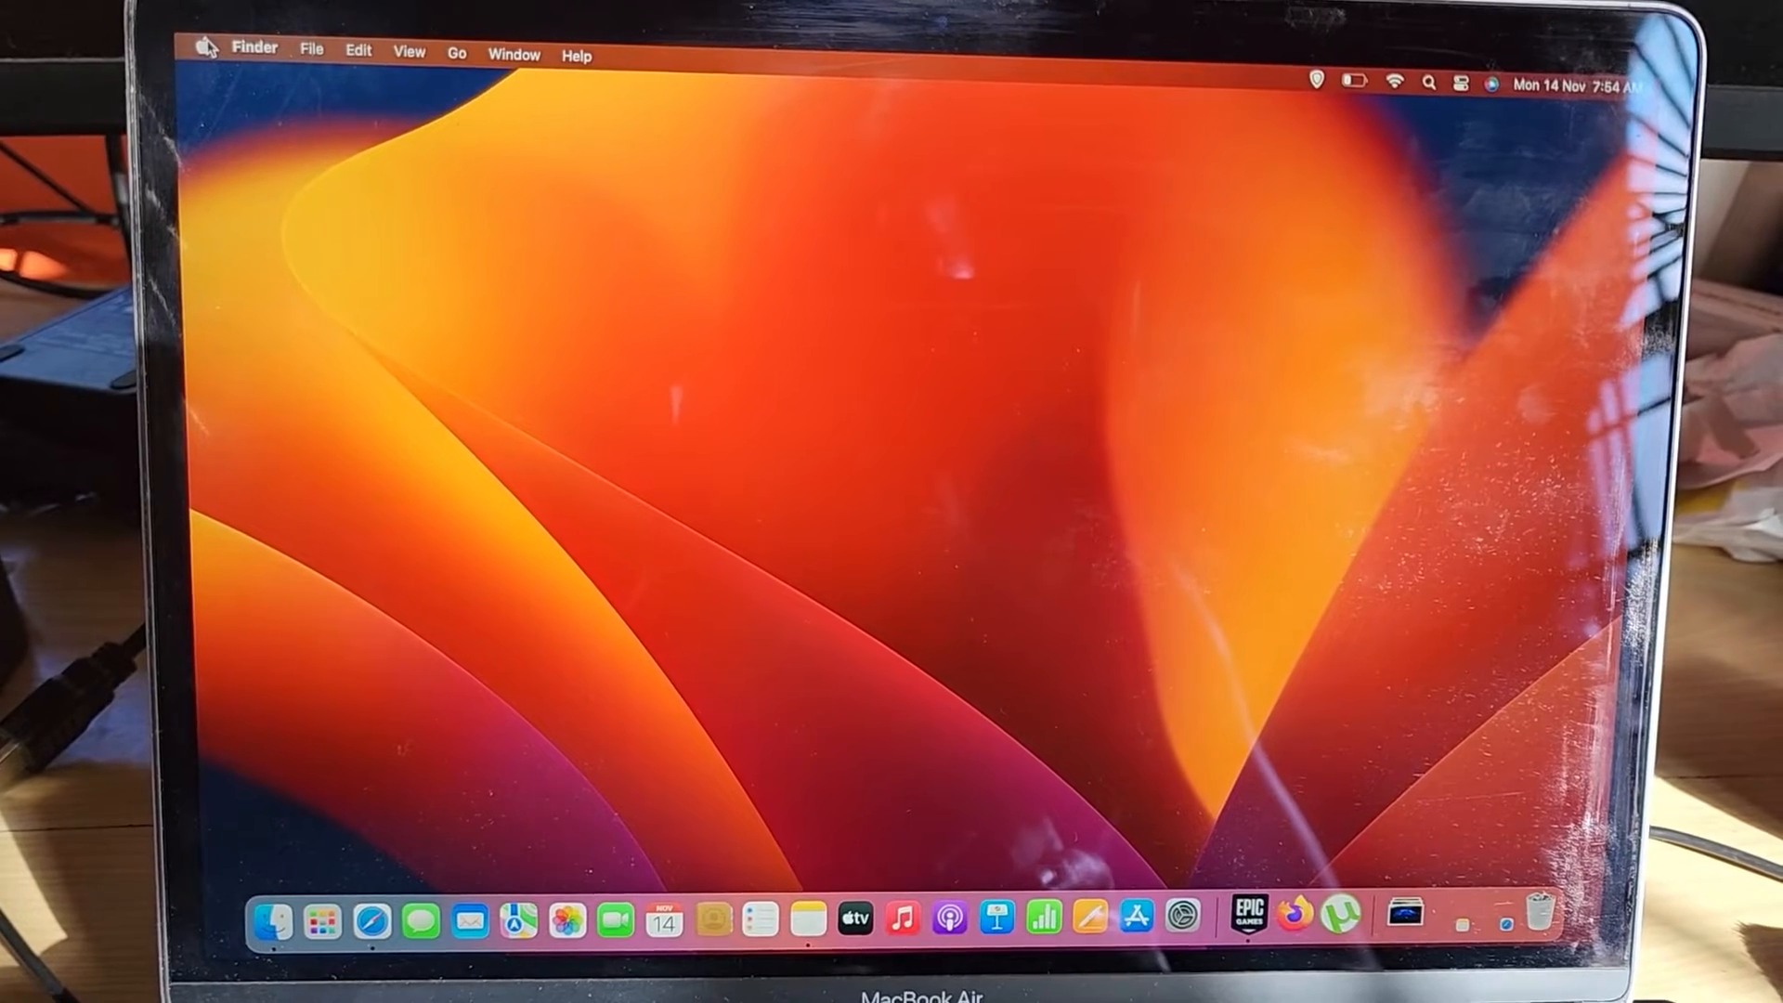
# Step: Launch System Settings from the Apple menu
pyautogui.click(208, 45)
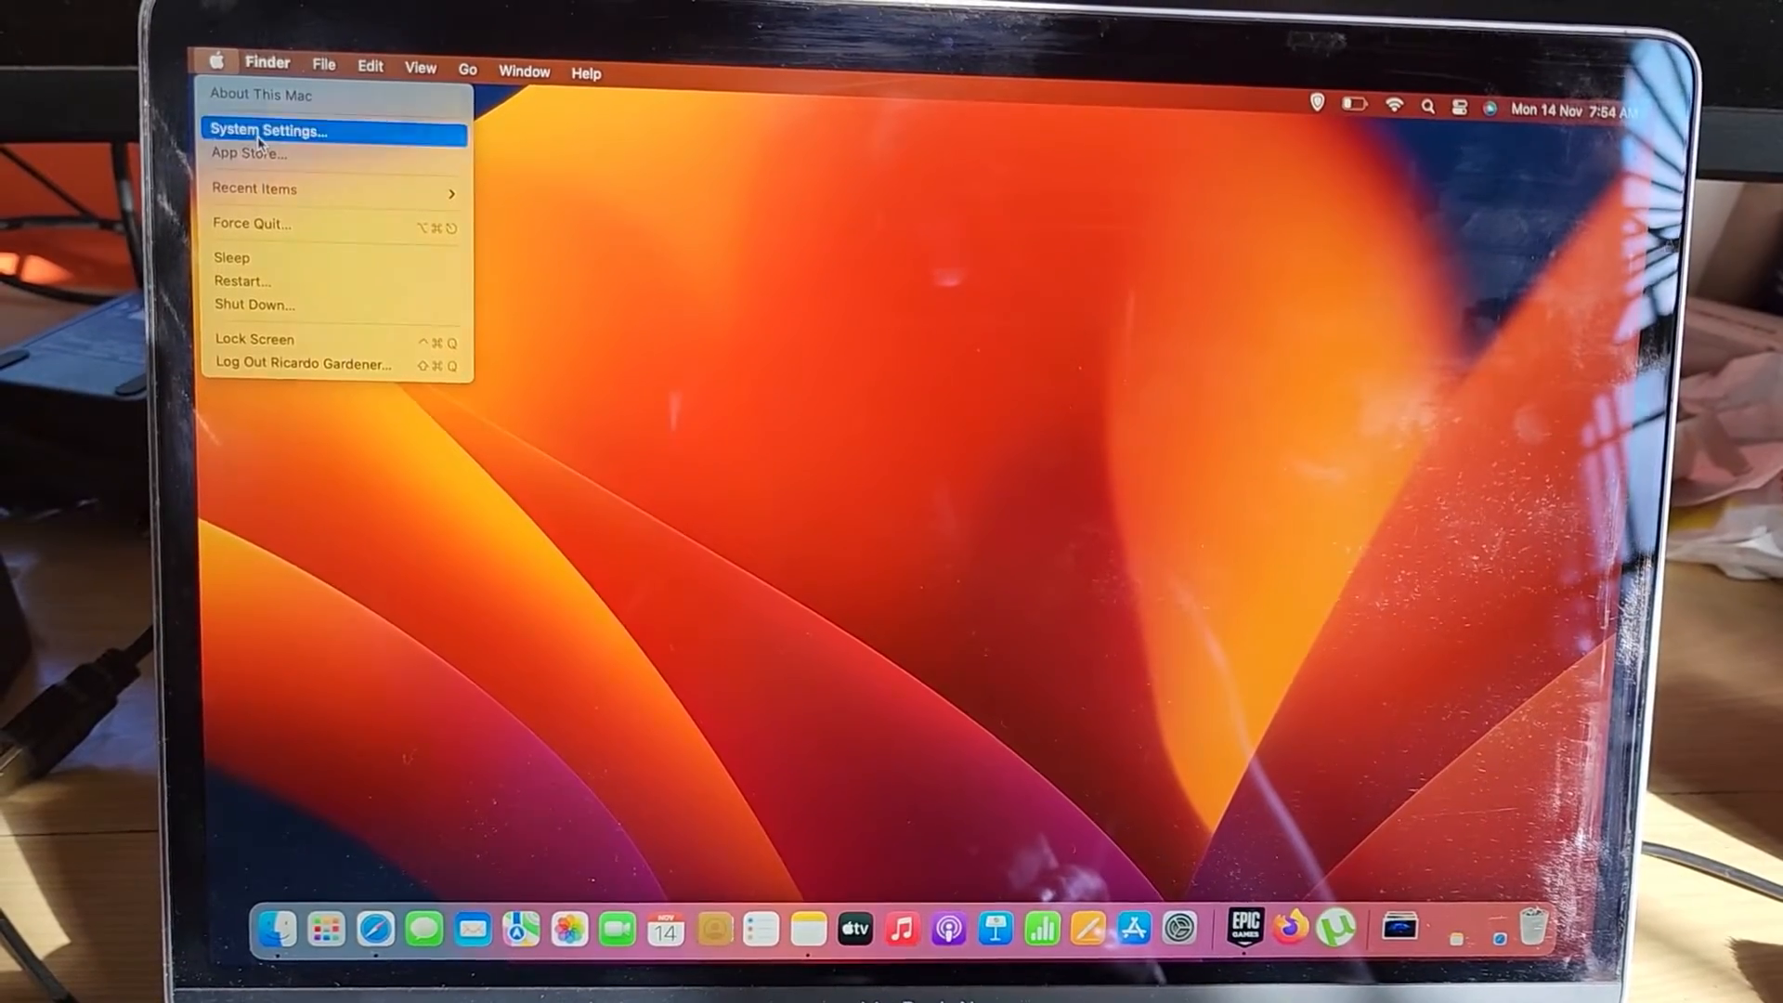
pyautogui.click(268, 130)
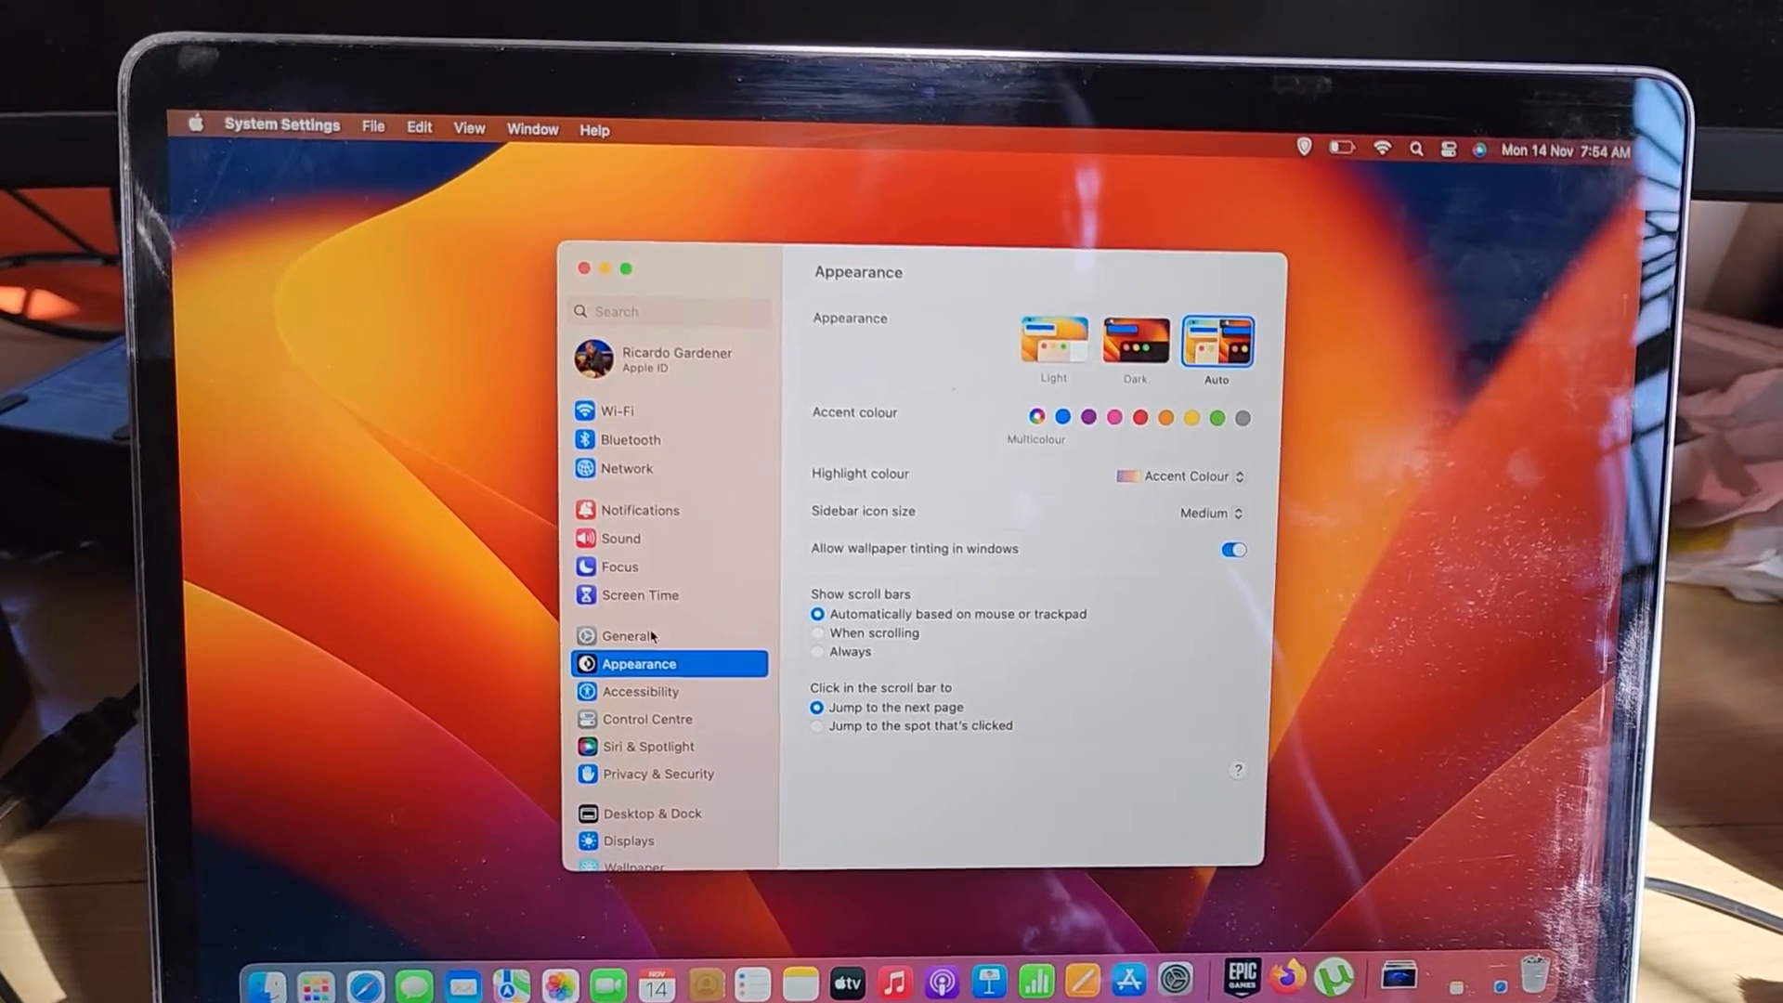
# Step: Show the AirDrop & Handoff page under General
pyautogui.click(632, 635)
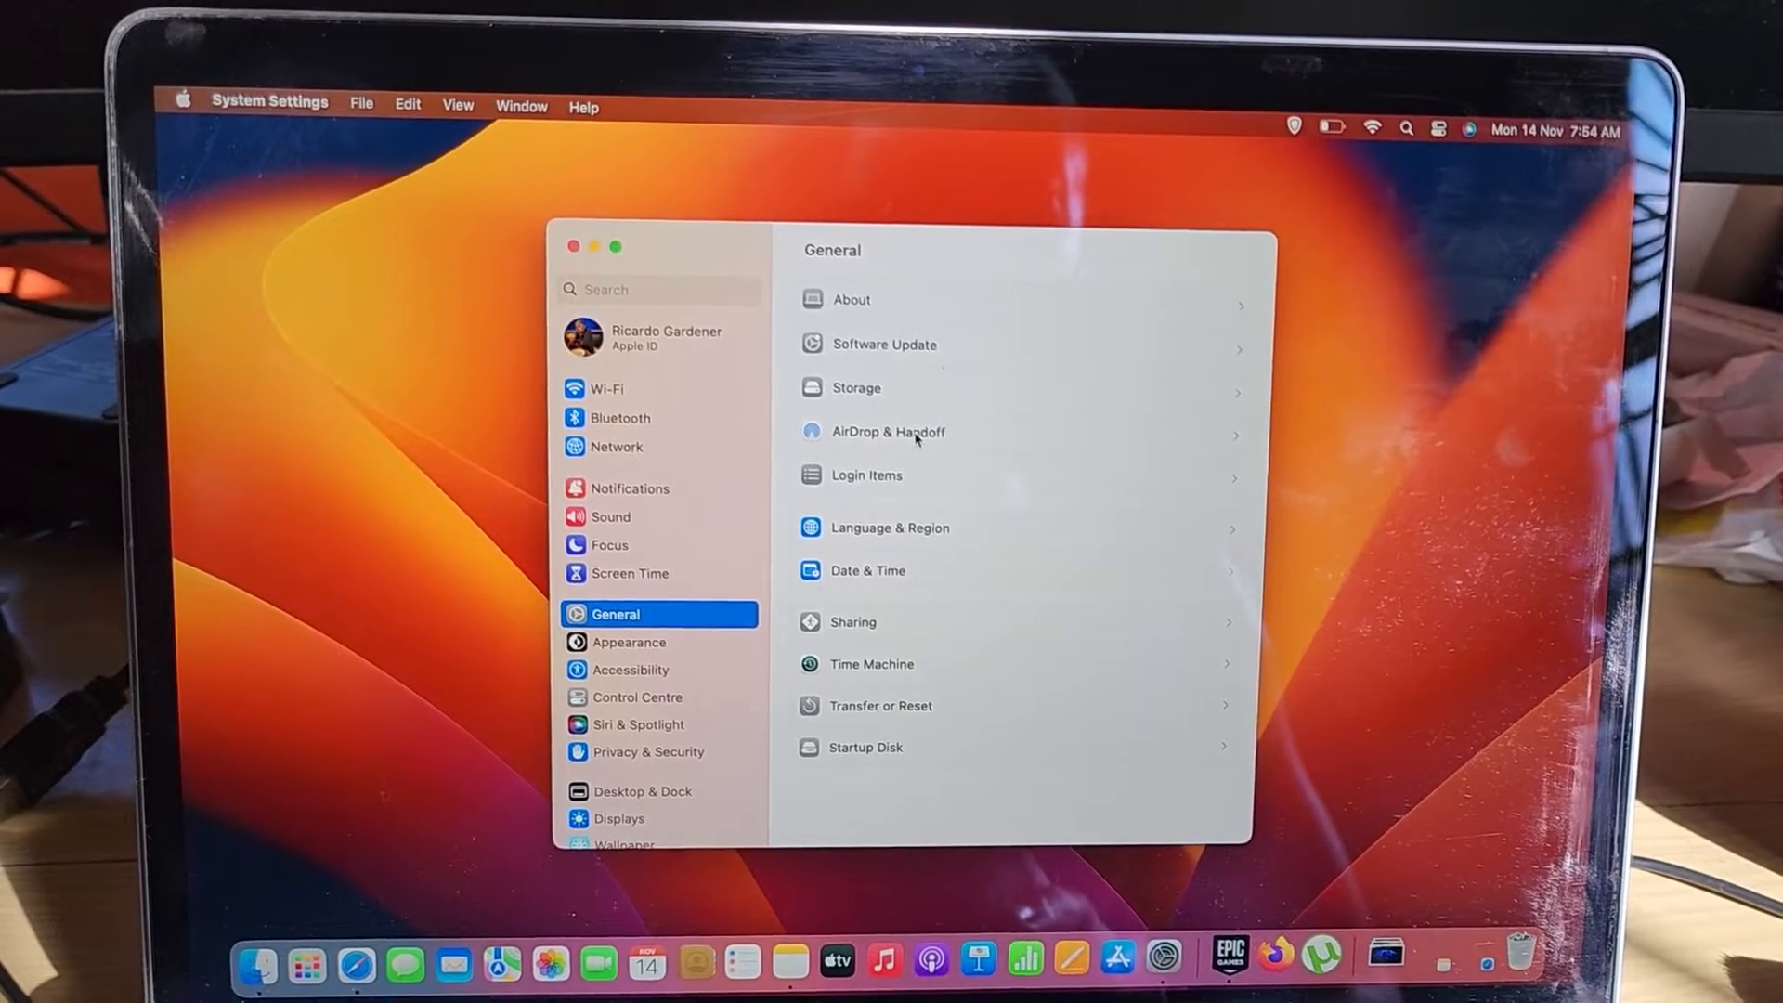
pyautogui.click(890, 431)
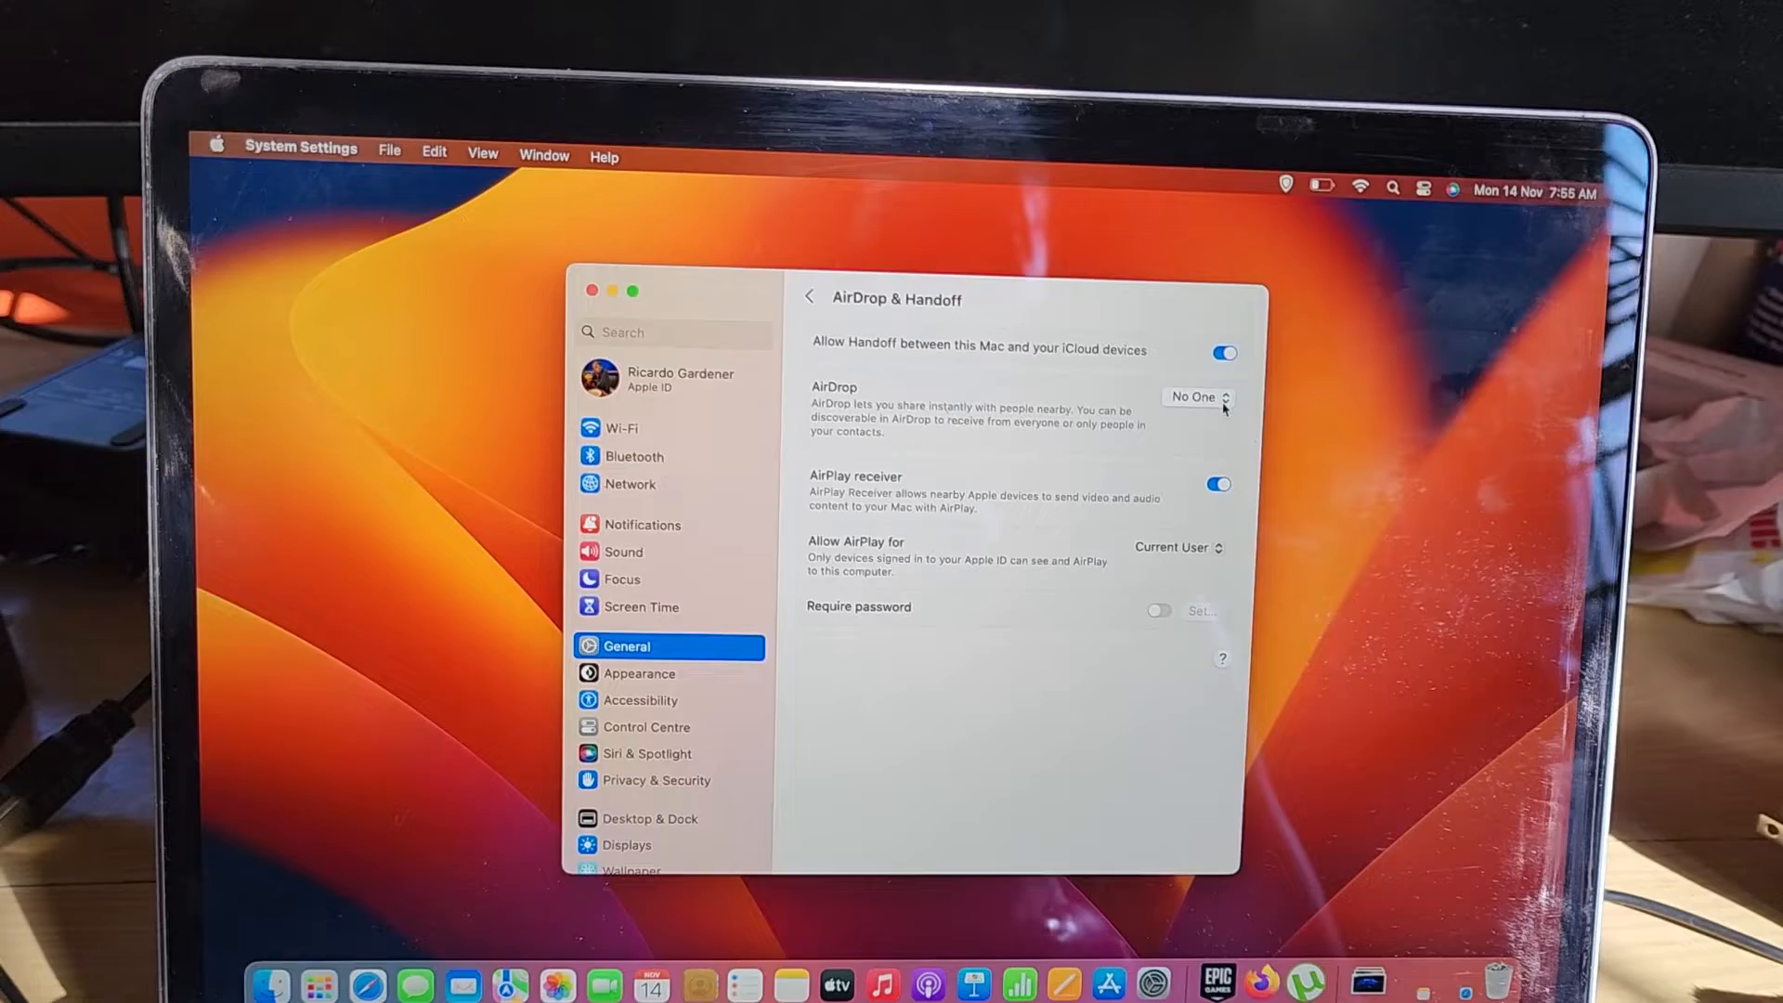
pyautogui.click(1194, 397)
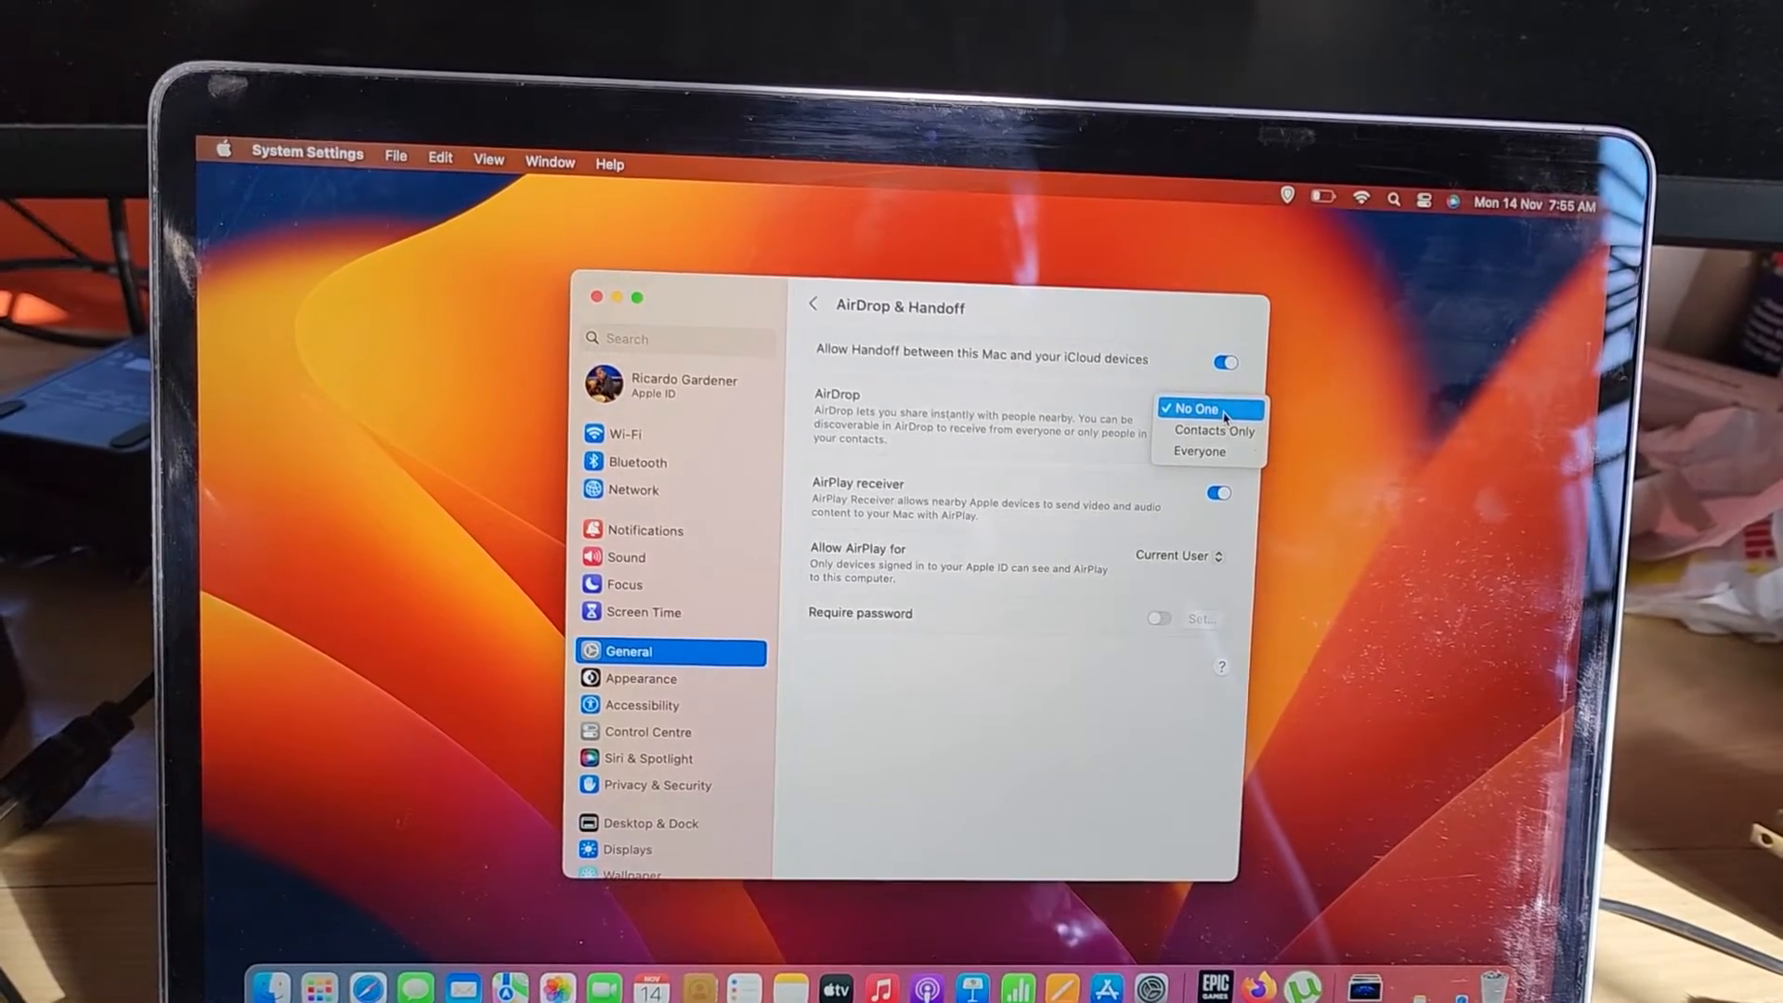
pyautogui.click(1192, 409)
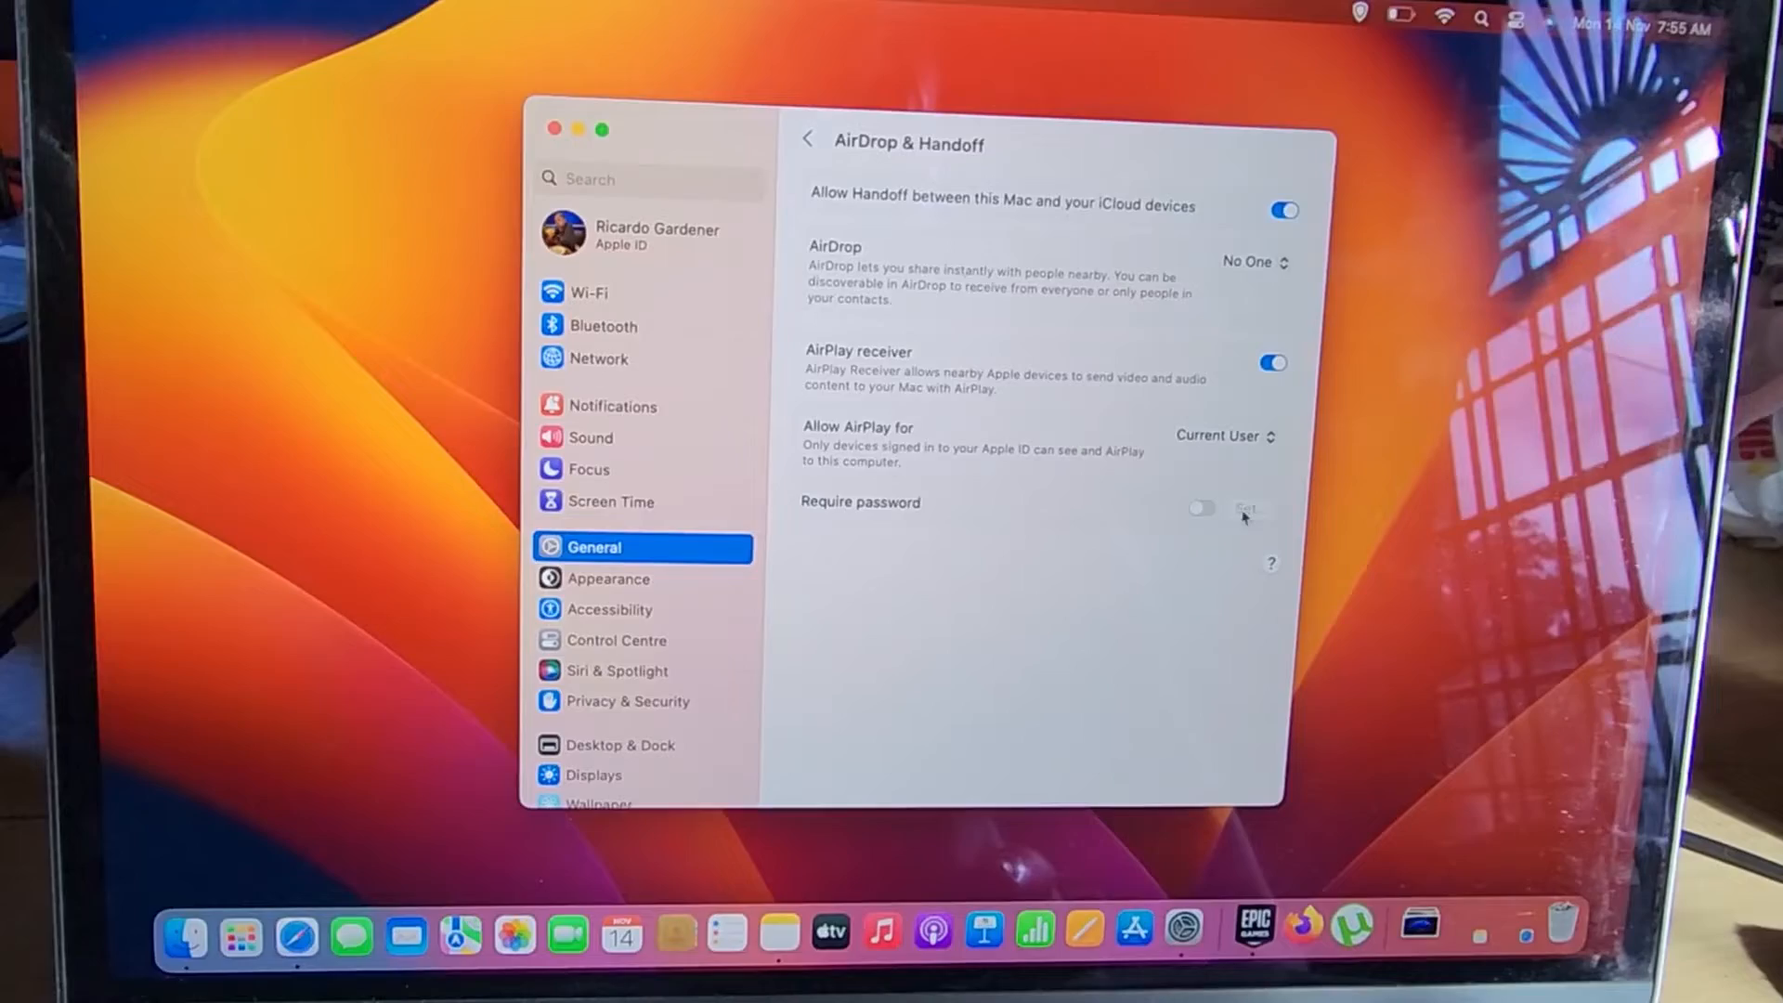
# Step: Turn on Require password for AirPlay, bringing up the new-password prompt
pyautogui.click(1248, 509)
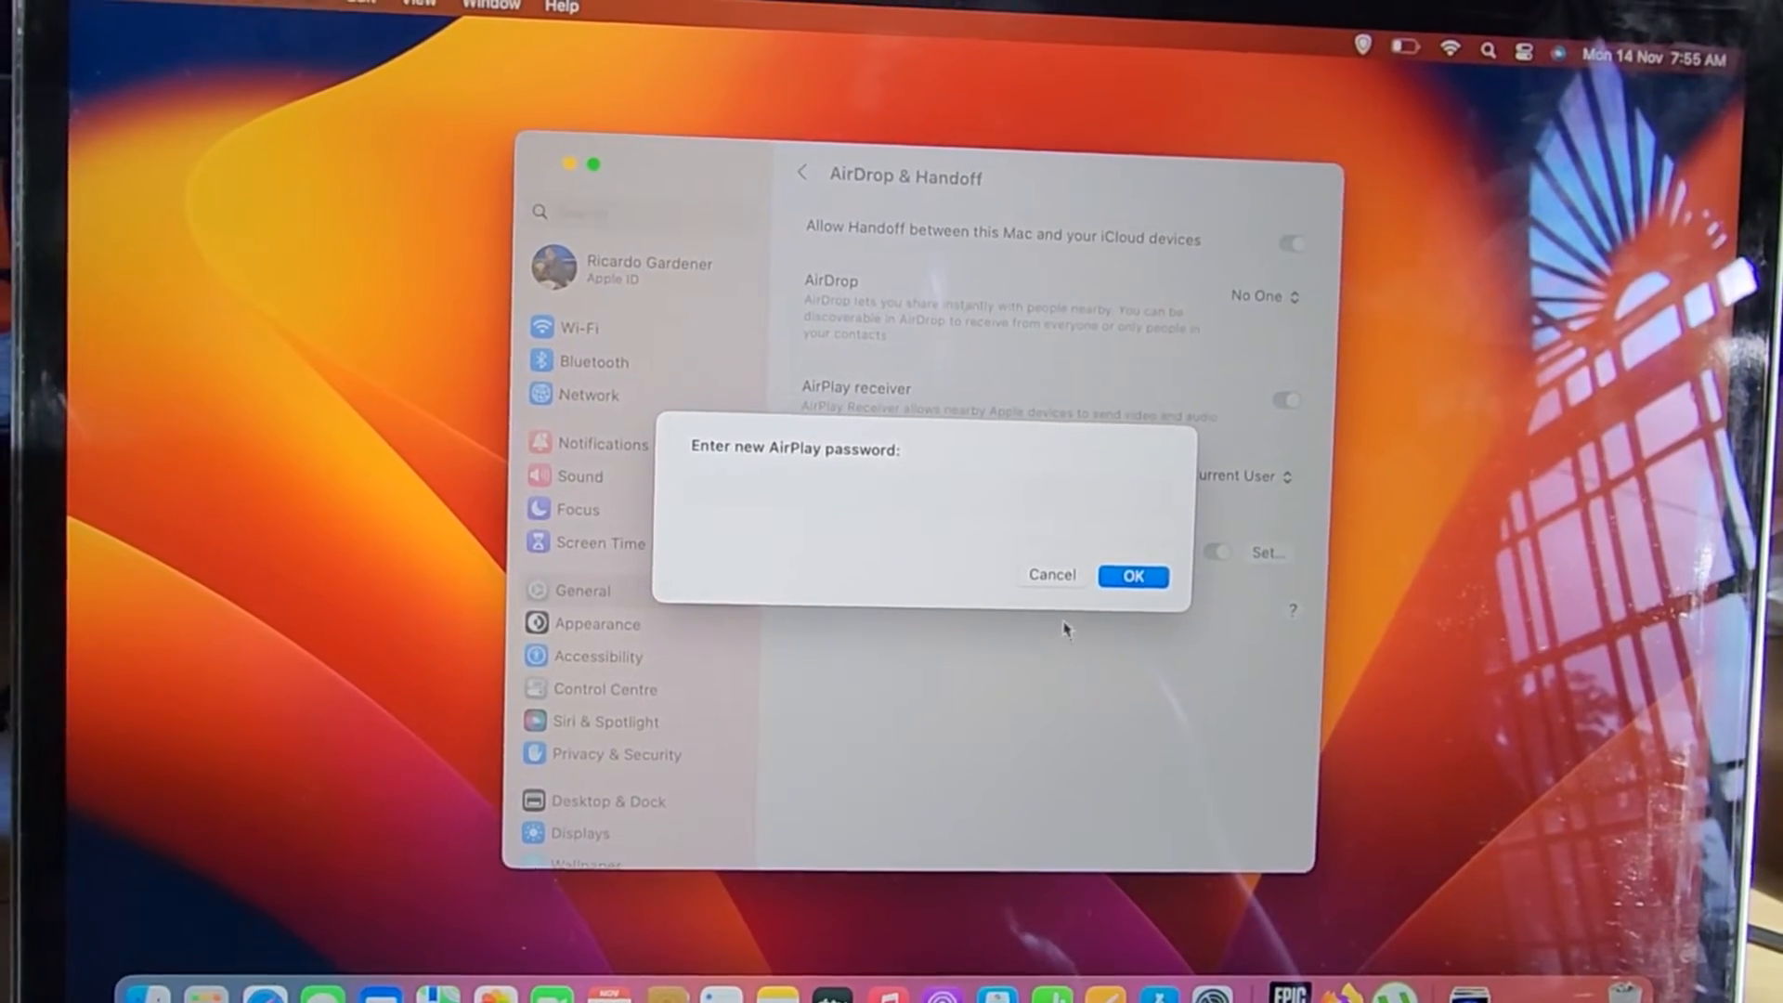
# Step: Cancel the AirPlay password prompt and close System Settings to the desktop
pyautogui.click(1051, 574)
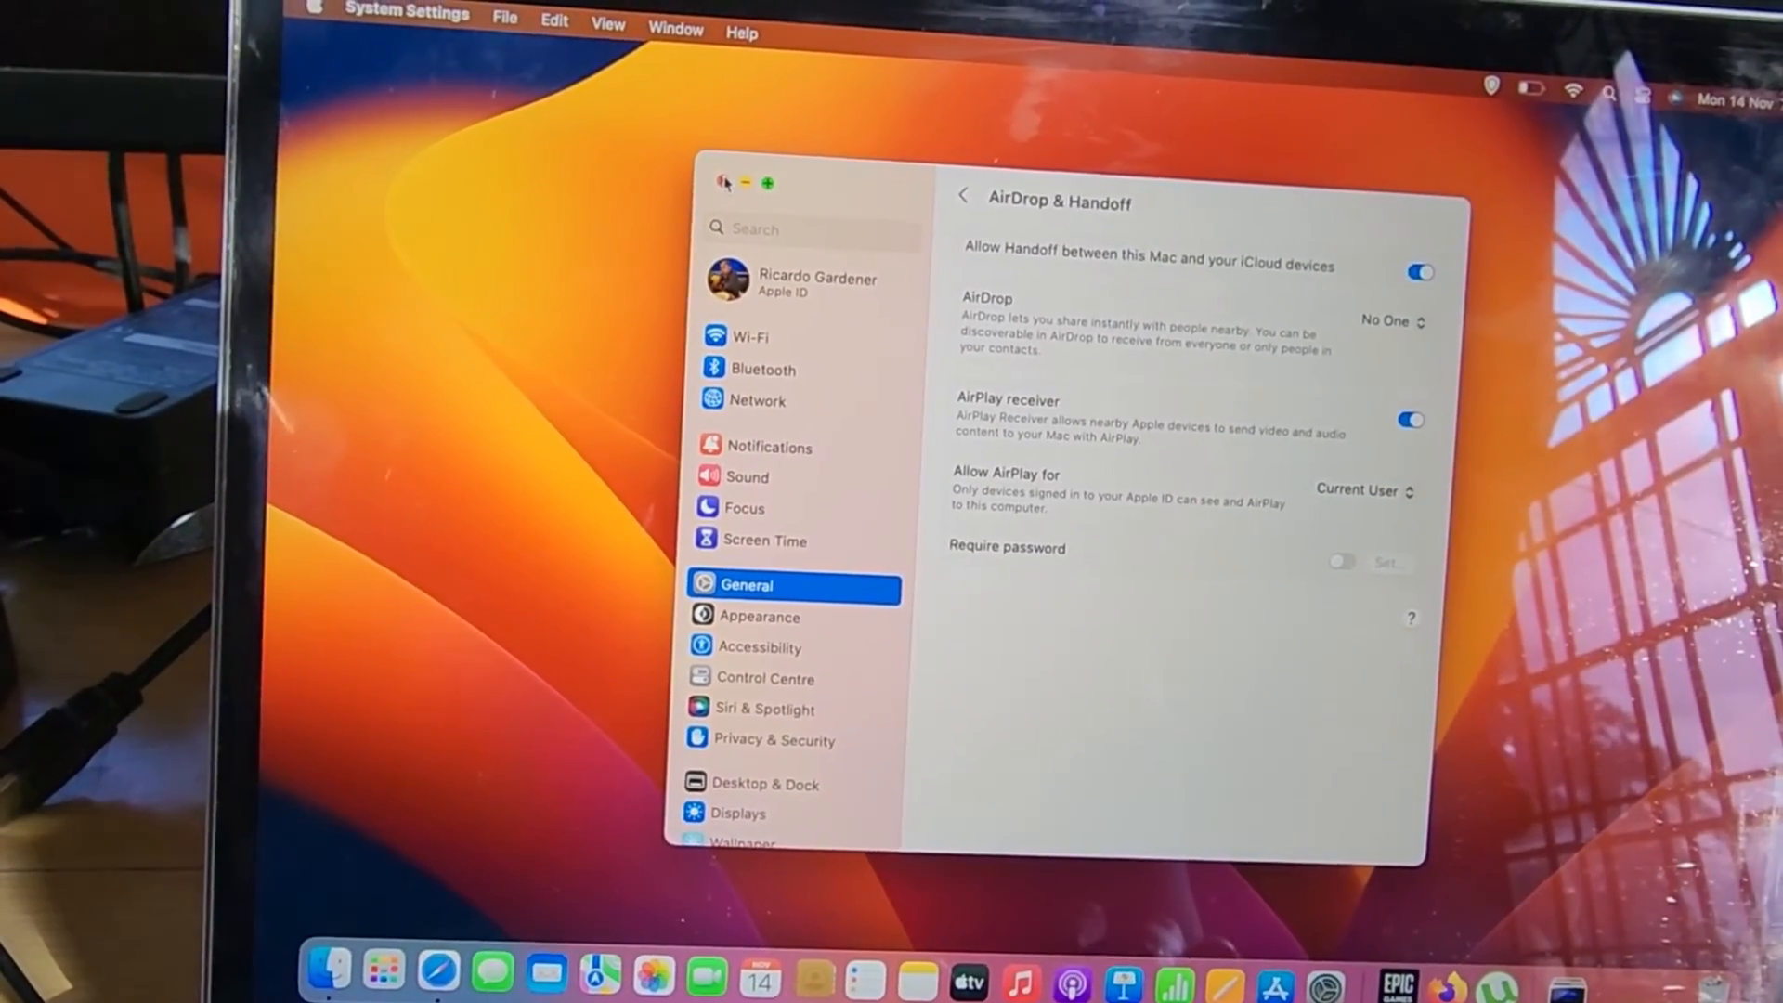
pyautogui.click(726, 182)
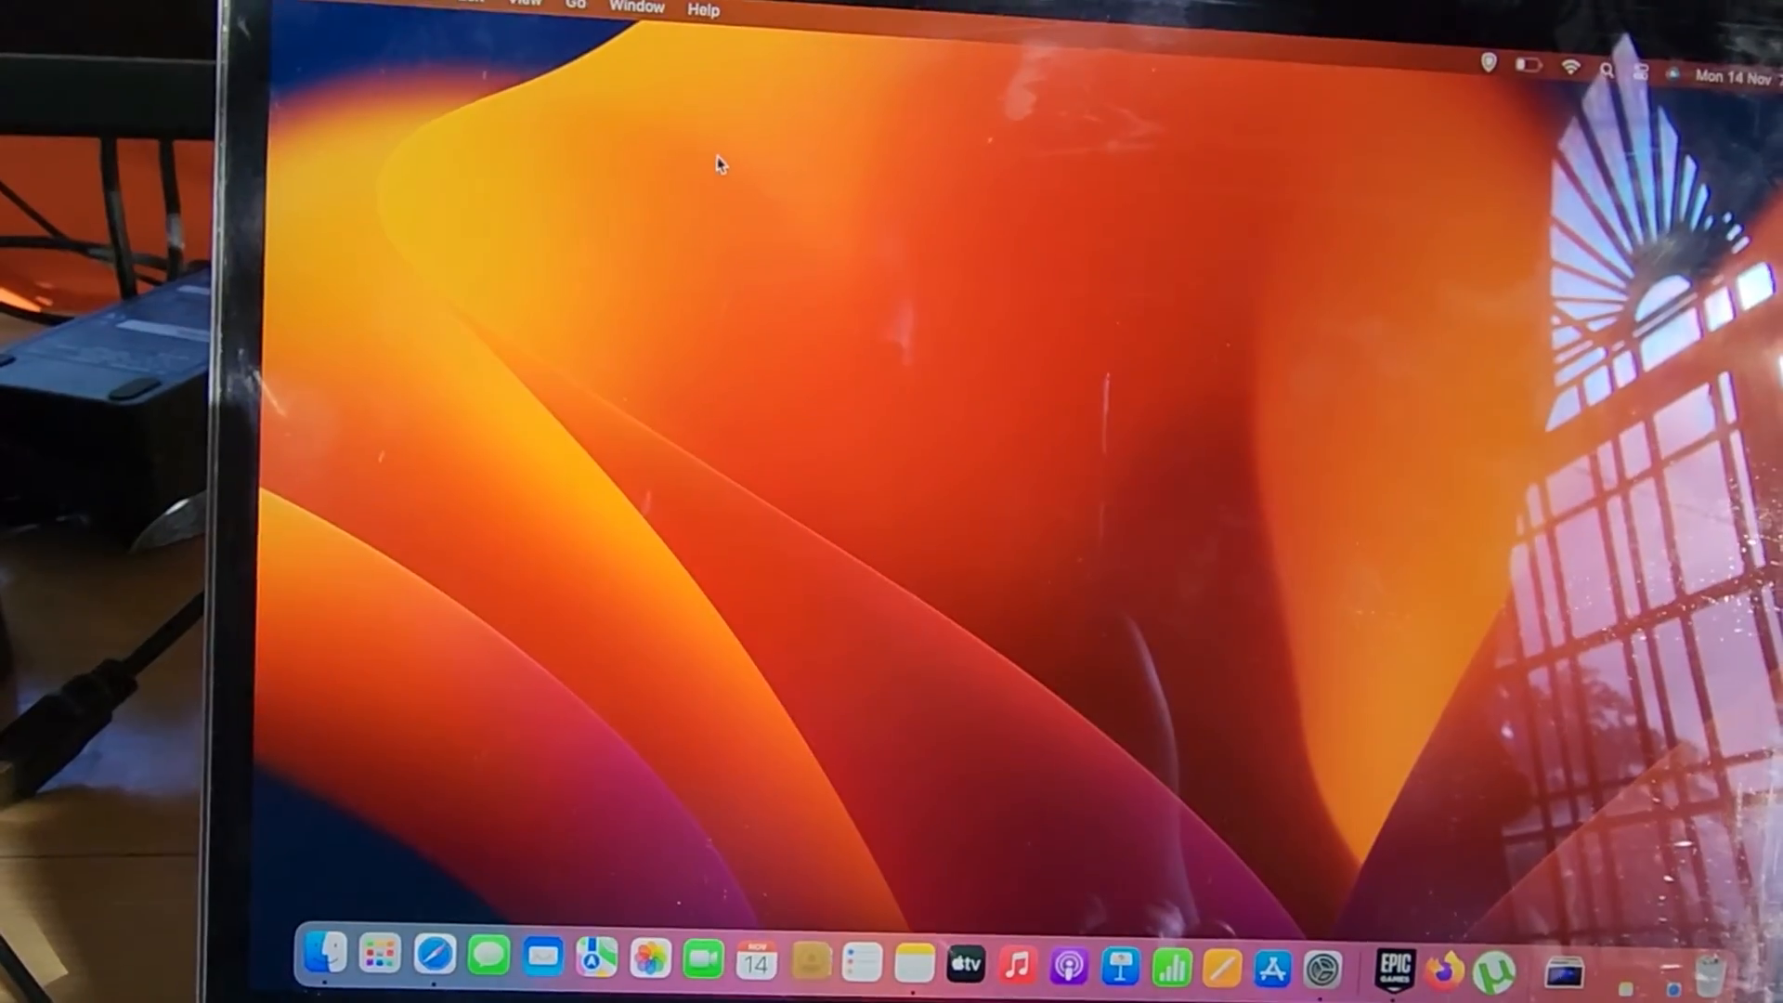